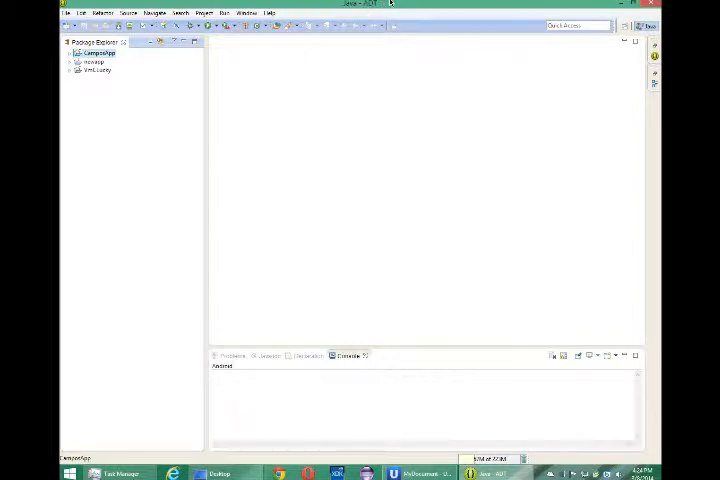
mouse_move(372, 225)
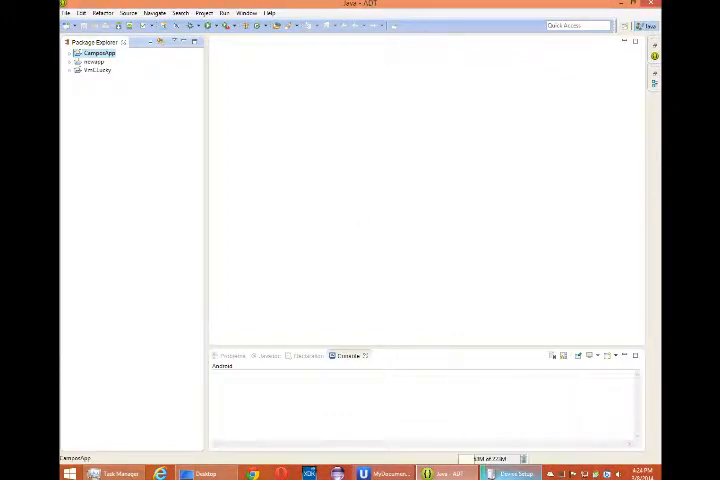
Select and expand the CamposApp project in Package Explorer to reveal its source, resources and manifest
left_click(97, 52)
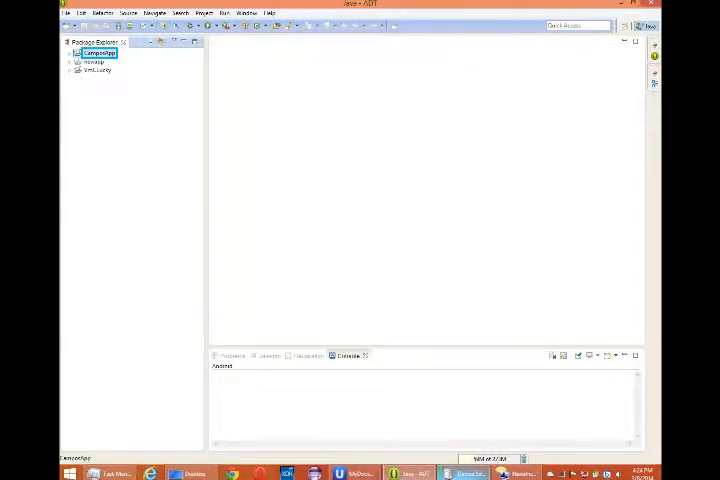
left_click(70, 53)
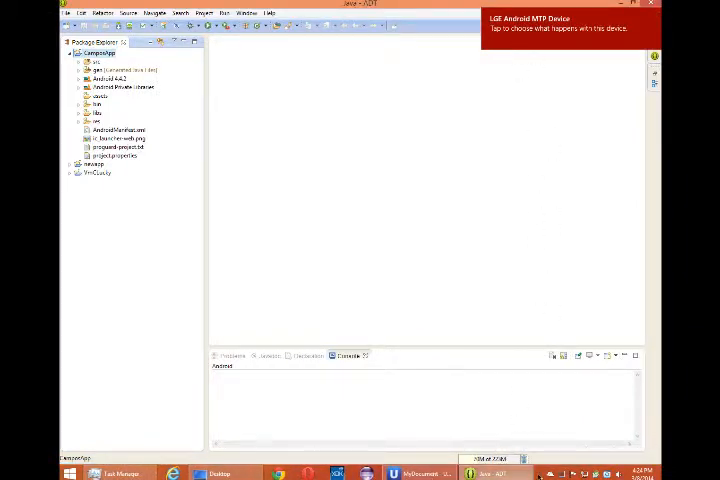
mouse_move(536, 452)
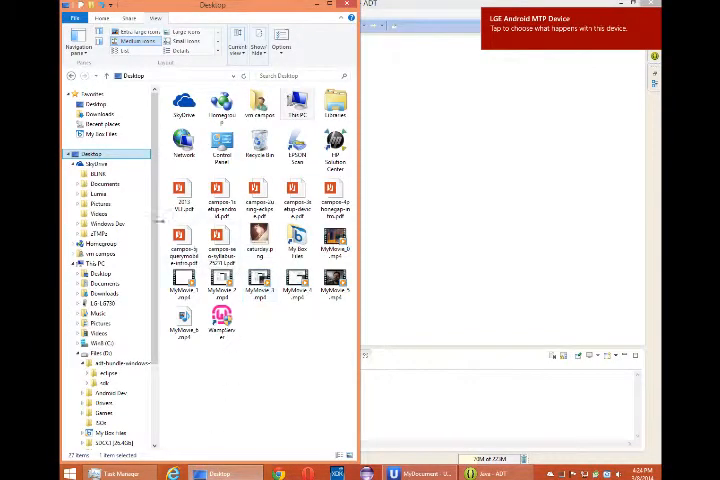
Browse This PC in File Explorer down to its devices and drives
left_click(94, 263)
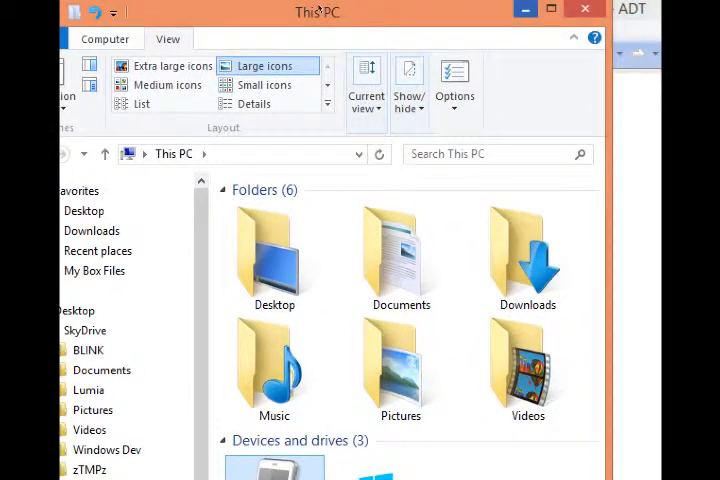
mouse_move(526, 10)
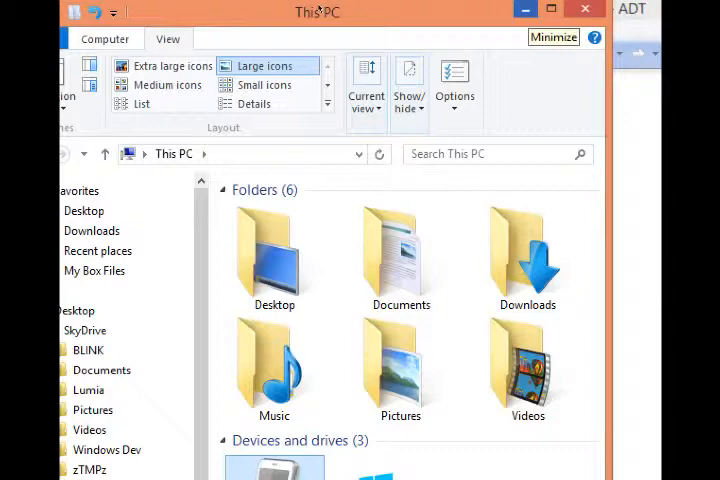
scroll("down", 3)
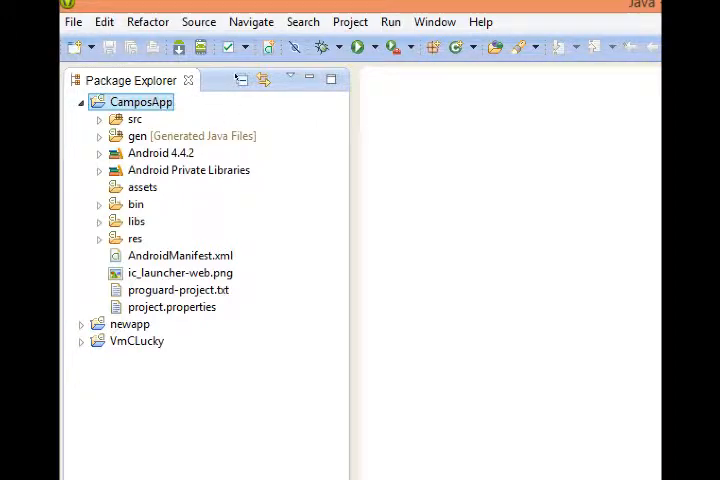
mouse_move(355, 47)
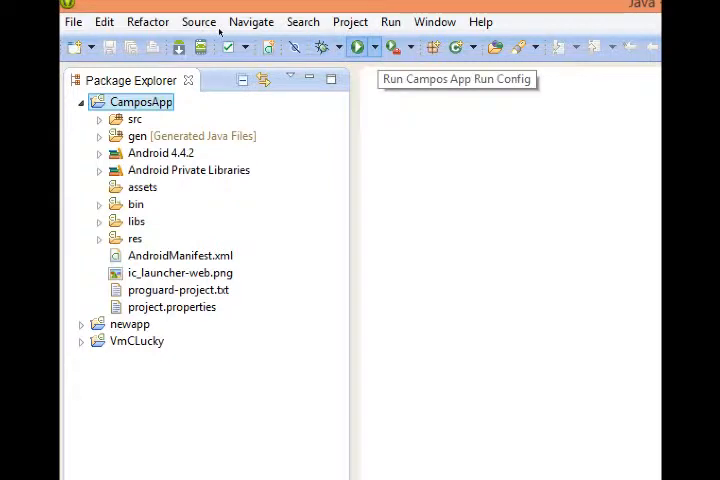
Open the Run Configurations dialog from the Run dropdown
left_click(371, 47)
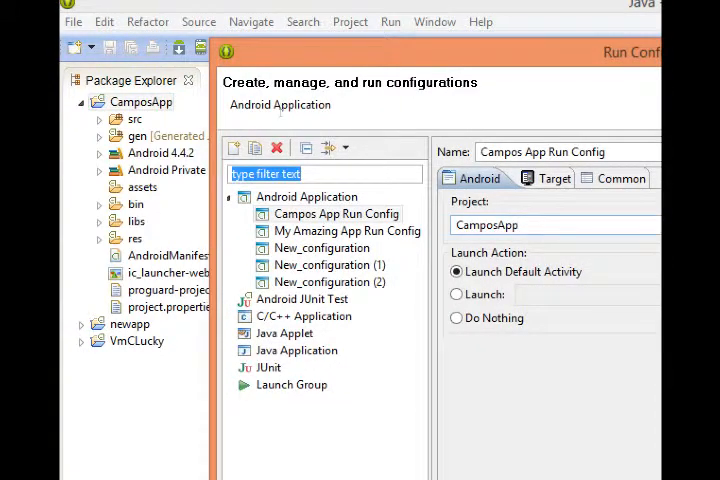
Add an Android Application configuration named 'LG Venice' targeting the CamposApp project
left_click(307, 196)
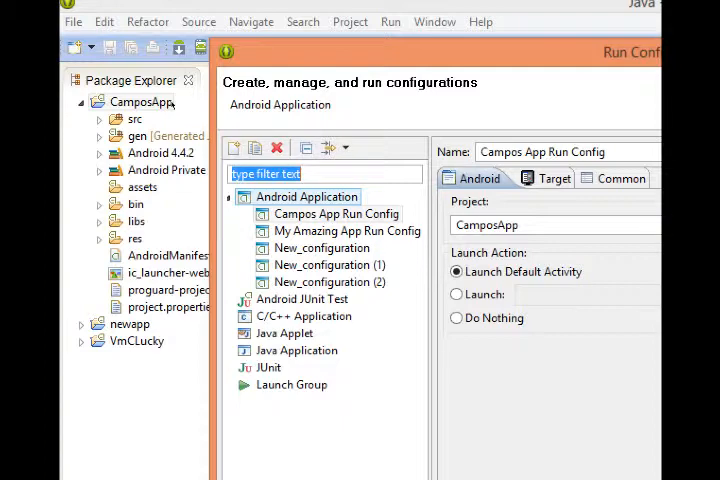
left_click(232, 148)
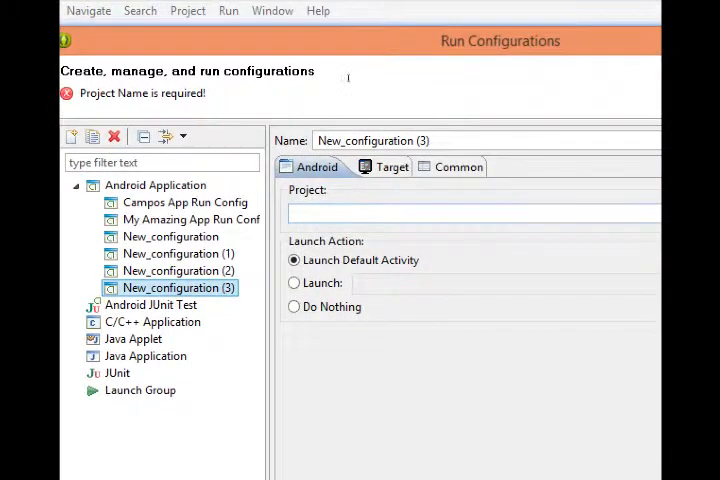
triple_click(372, 140)
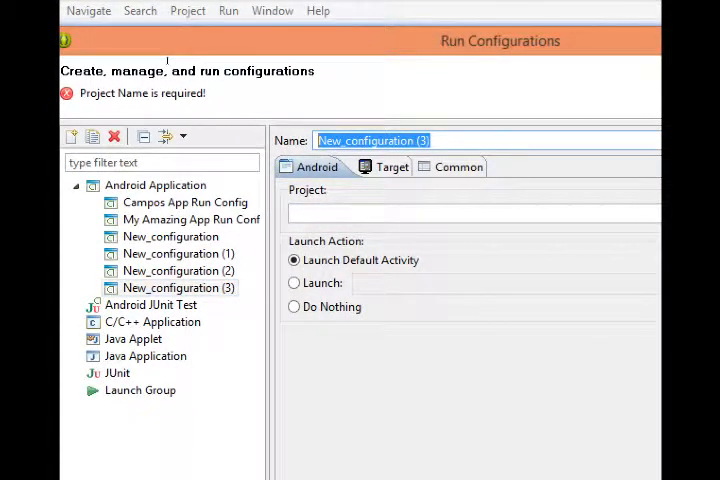
type("LG V")
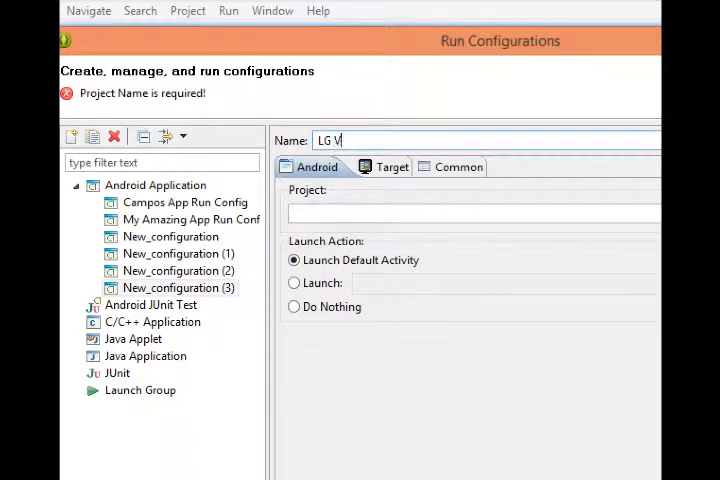
type("enice")
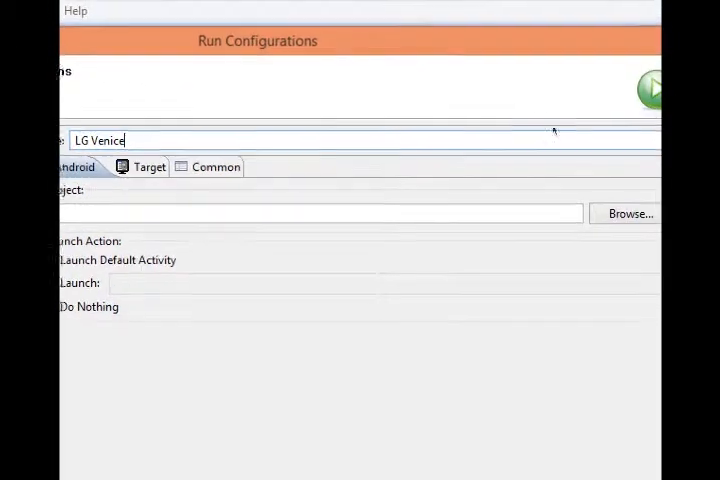
left_click(629, 213)
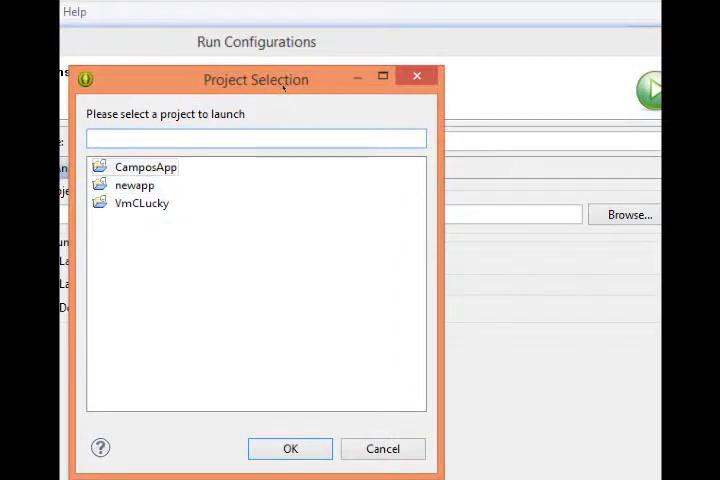
left_click(289, 448)
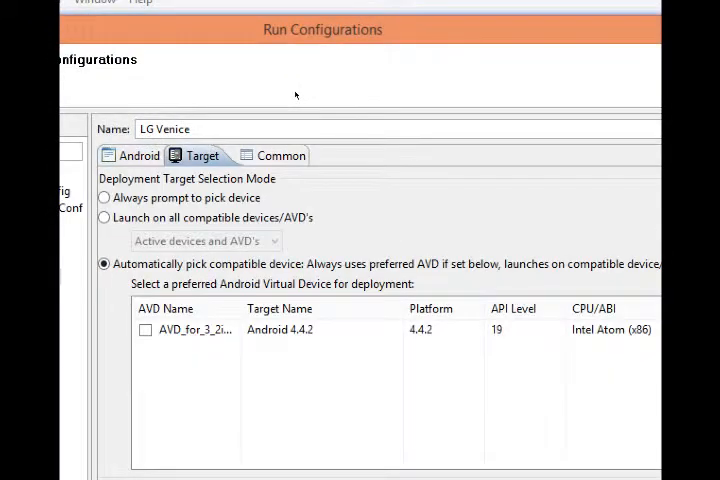
Set the LG Venice target to 'Always prompt to pick device' and run it
left_click(104, 197)
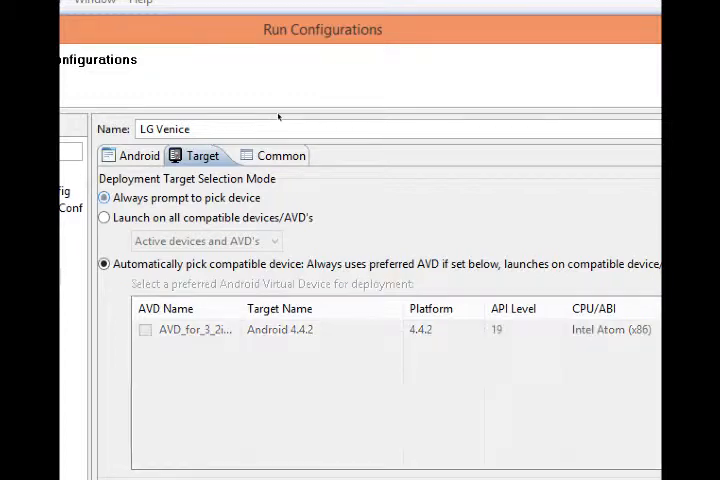
left_click(104, 197)
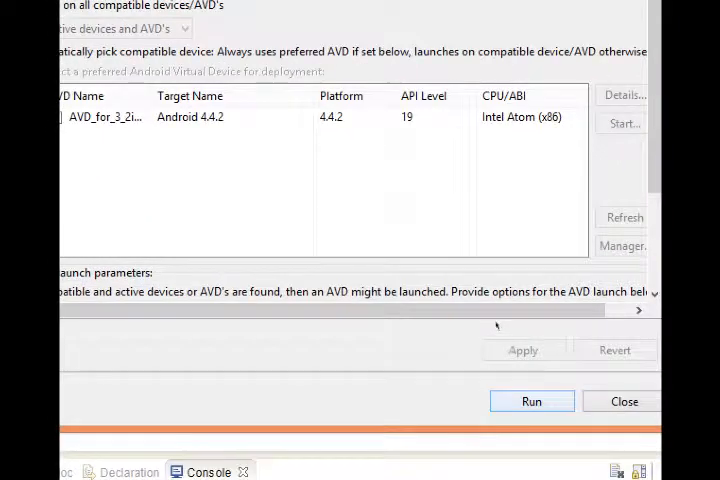
left_click(531, 401)
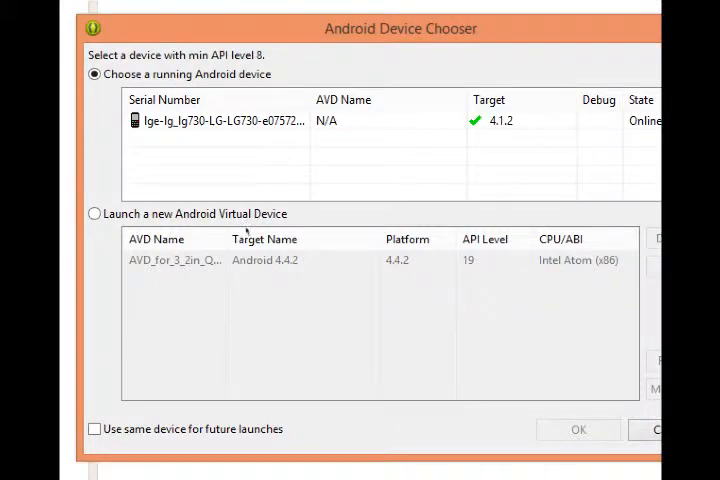
Pick the running lge-lg730 phone in Android Device Chooser and confirm with OK
left_click(220, 120)
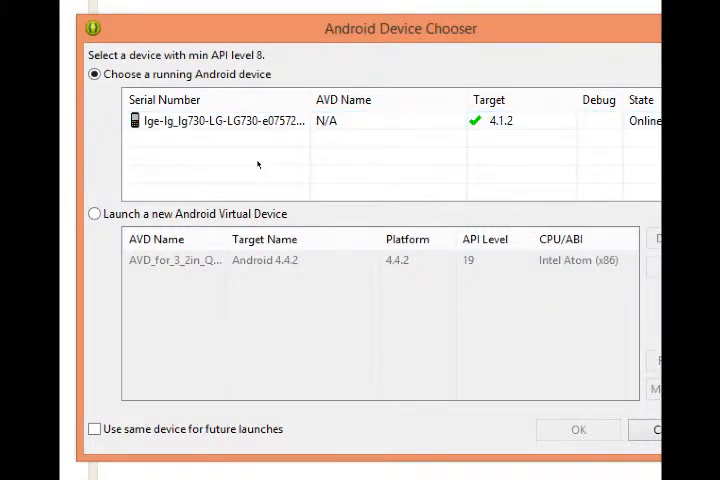
left_click(215, 120)
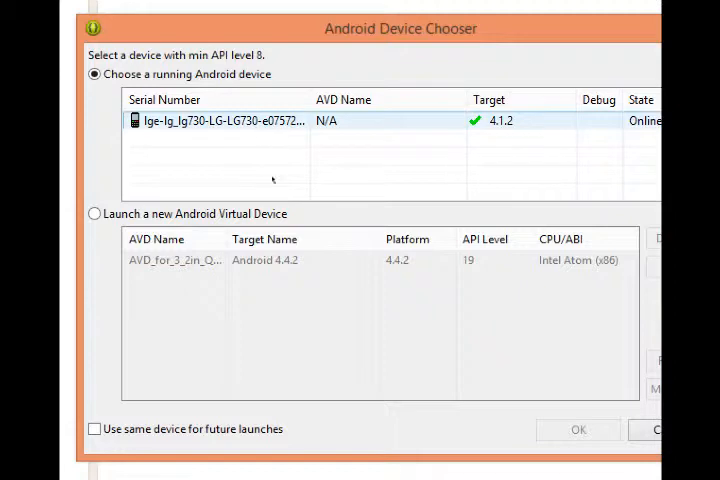
left_click(215, 120)
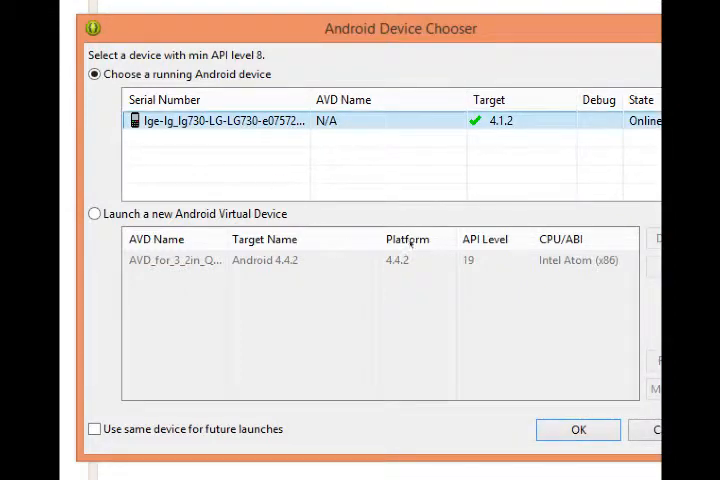
left_click(578, 429)
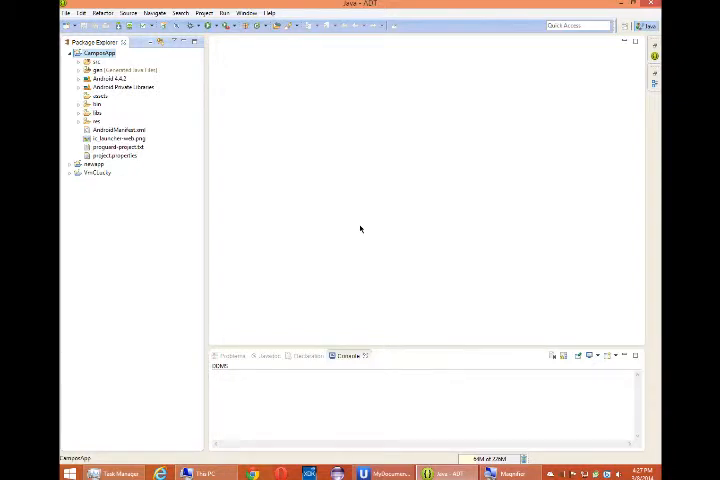
mouse_move(354, 236)
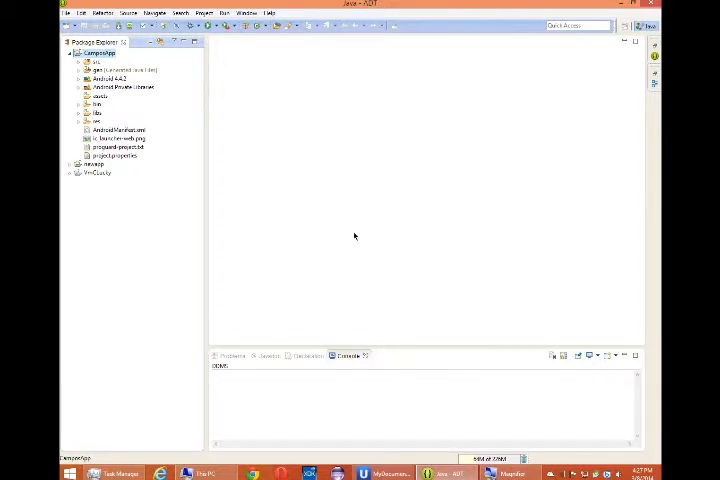